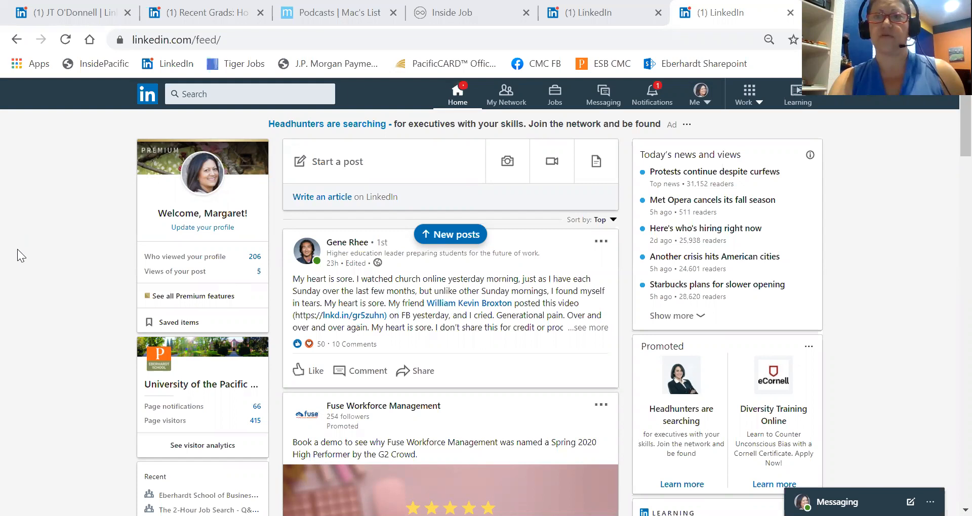
mouse_move(902, 366)
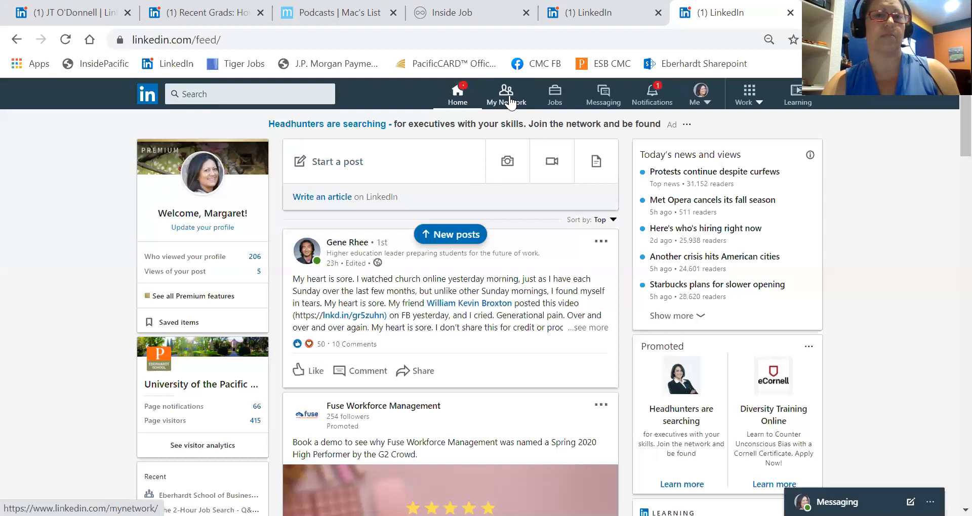
mouse_move(554, 94)
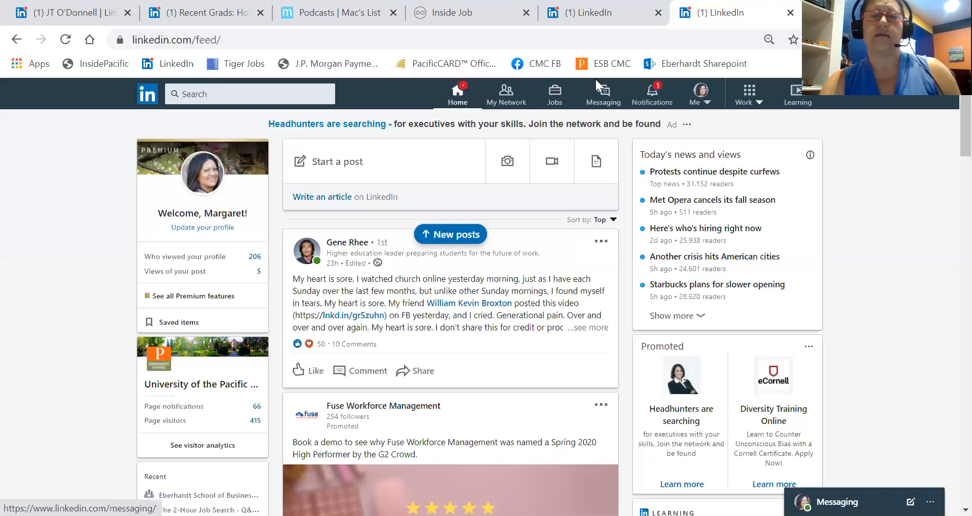
mouse_move(620, 105)
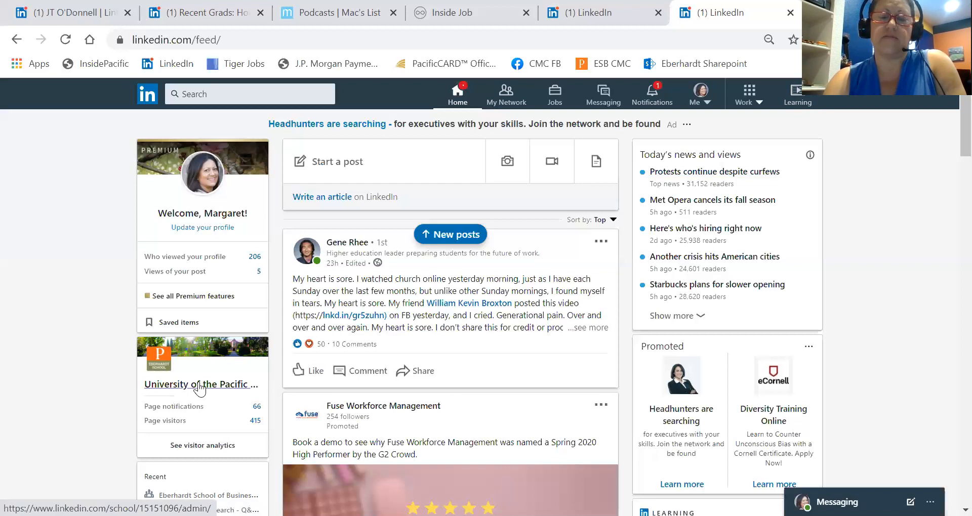
- Go to the Eberhardt School of Business page and scroll through its posts, including job postings and the advisory board post
click(199, 385)
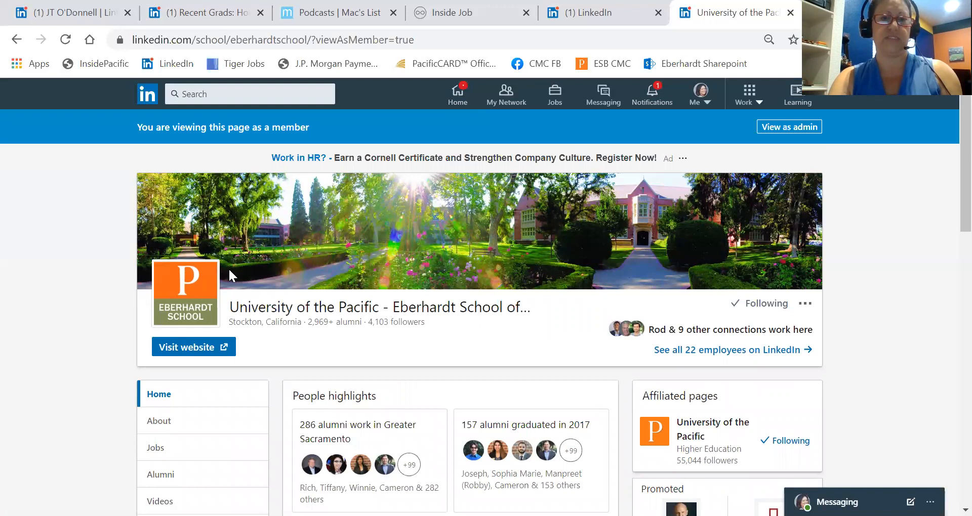
scroll(down, 3)
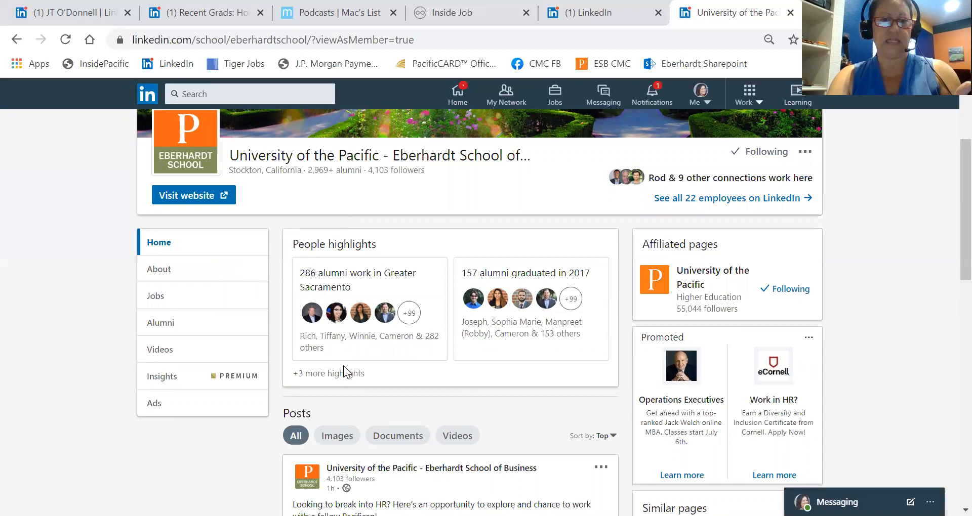
mouse_move(593, 298)
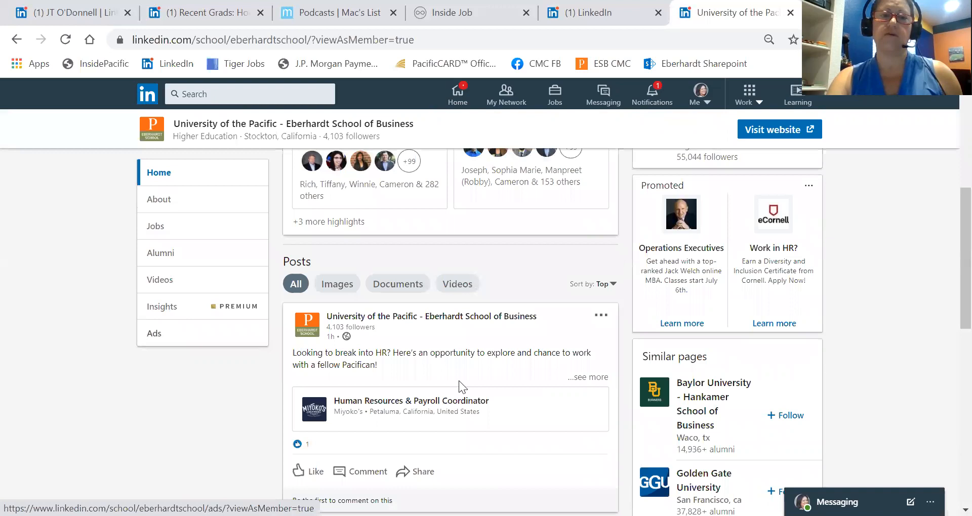
scroll(down, 3)
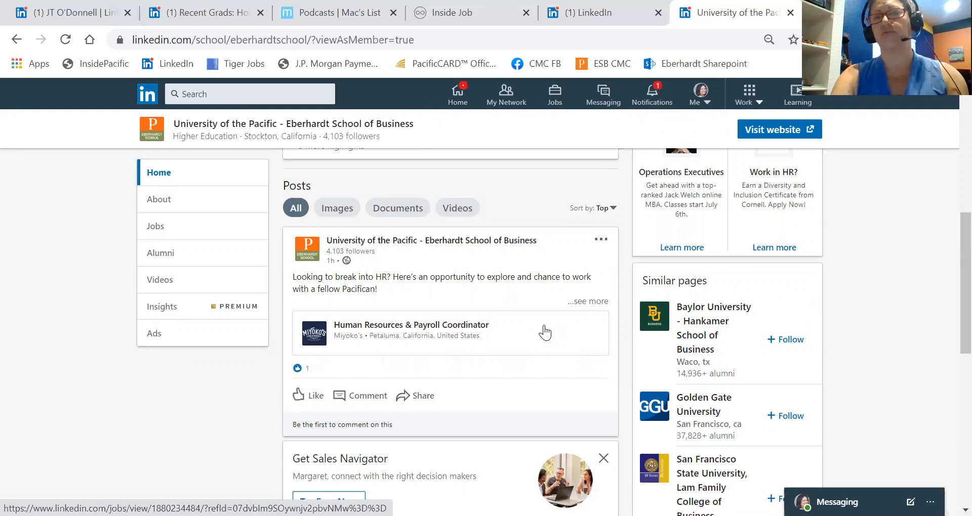
scroll(down, 3)
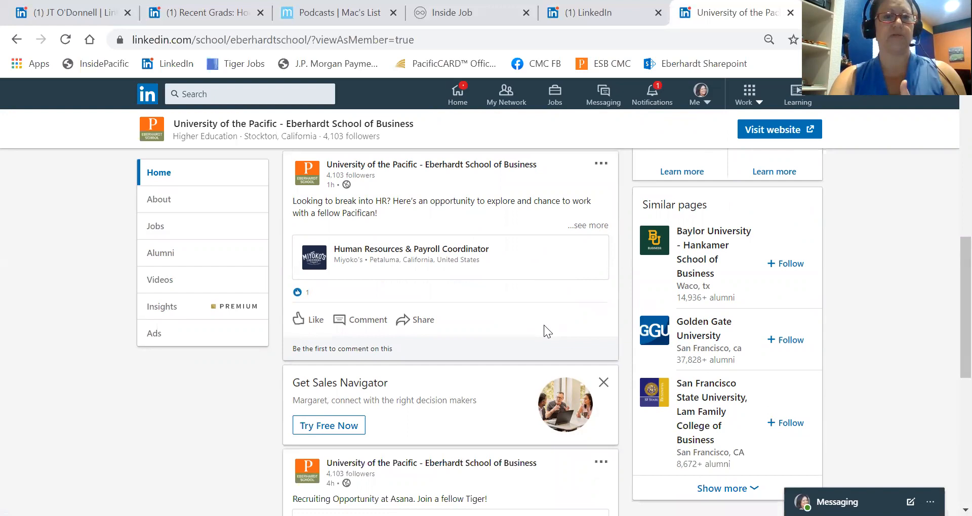
scroll(down, 3)
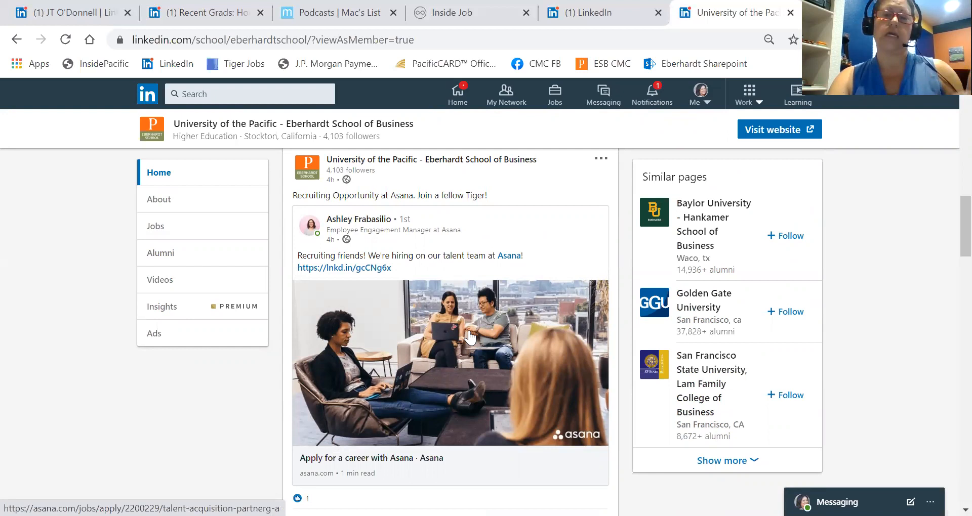
scroll(down, 3)
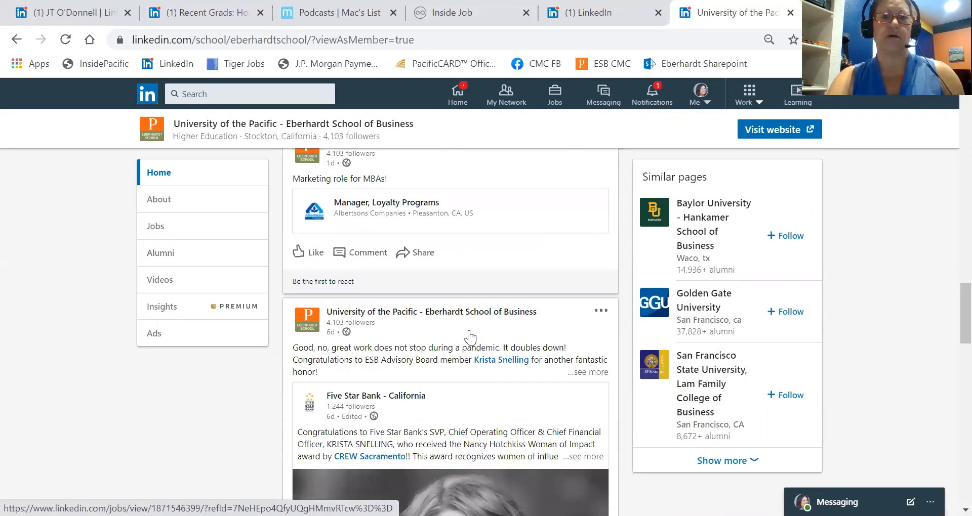
scroll(down, 3)
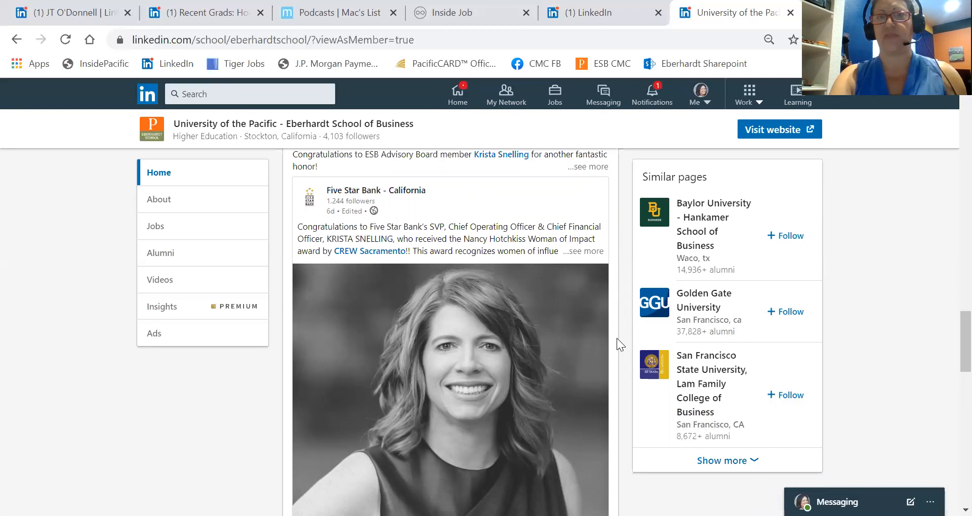
mouse_move(270, 350)
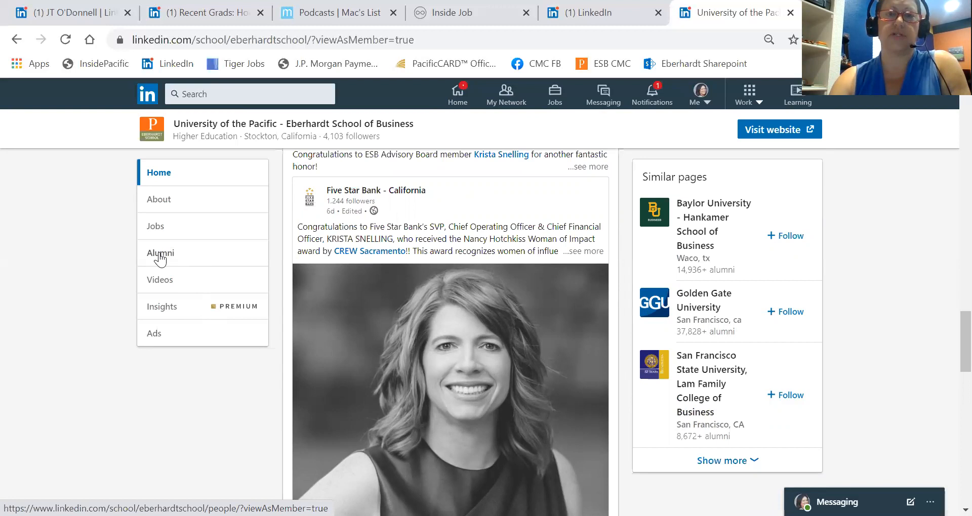
- Show the school's alumni listing and browse the Where they live breakdown toward San Francisco Bay Area
click(160, 253)
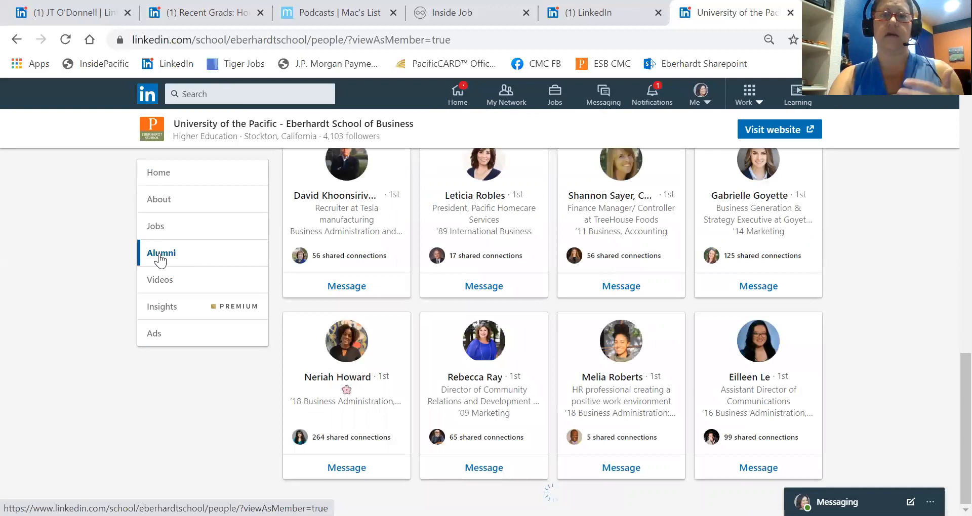
scroll(down, 3)
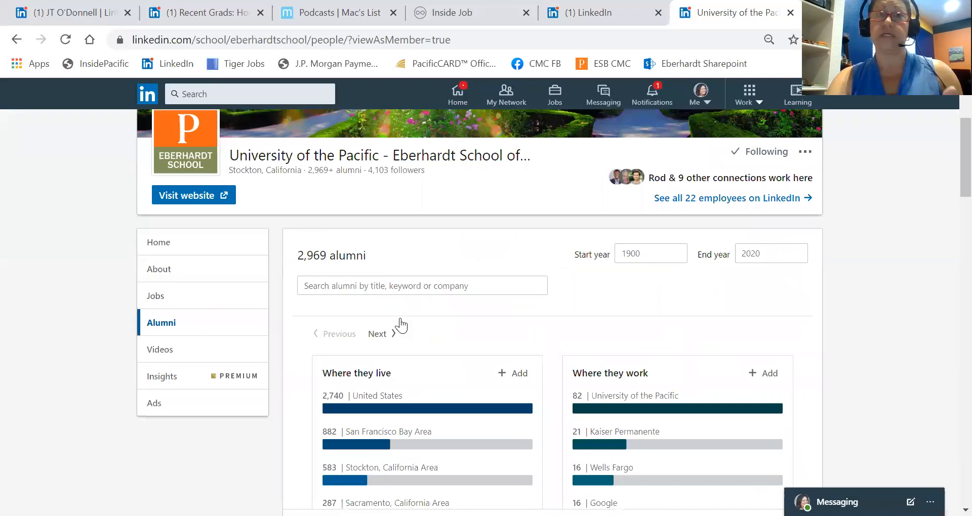
scroll(down, 3)
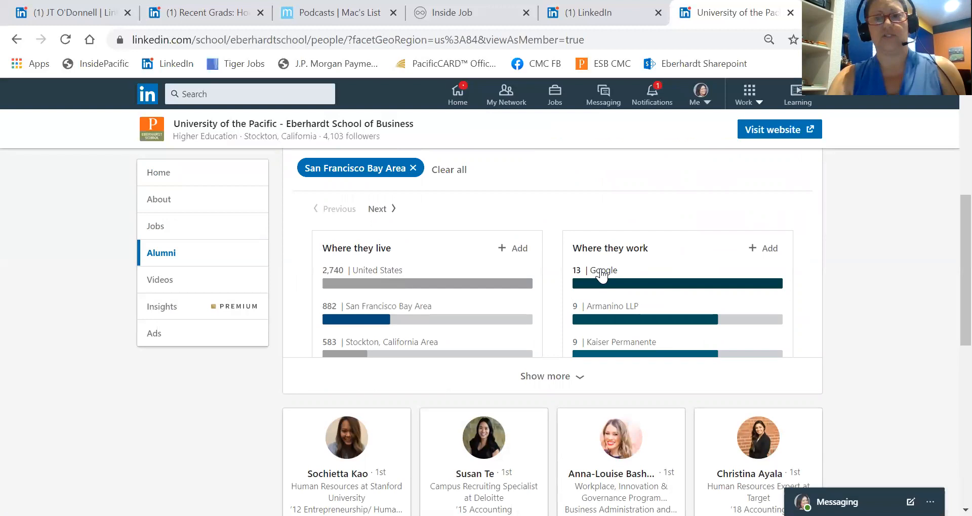
- Narrow the Bay Area alumni to those working at Google and view their profile cards
click(602, 271)
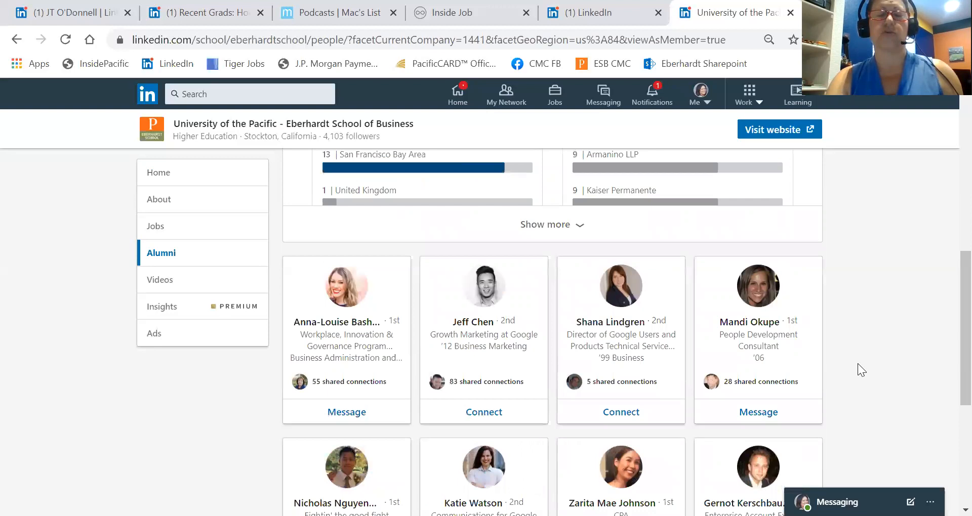
scroll(down, 3)
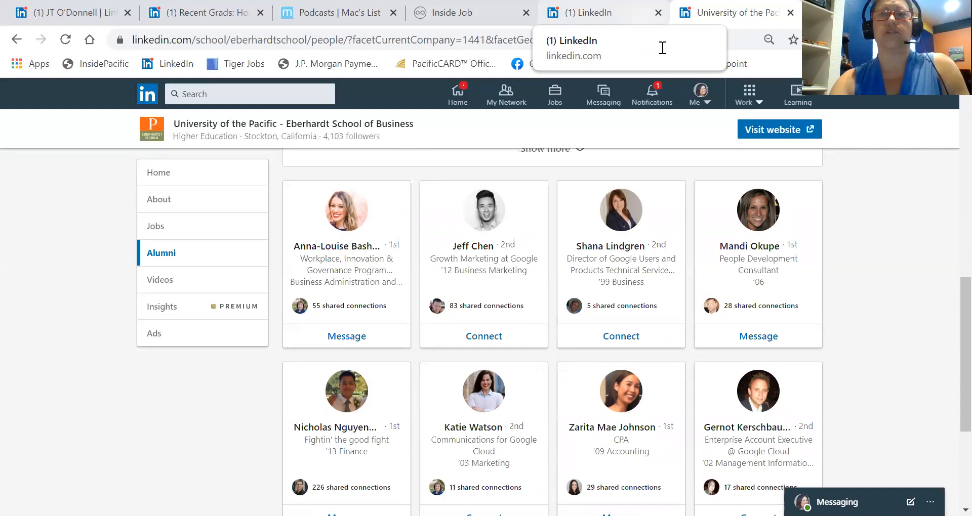
mouse_move(665, 65)
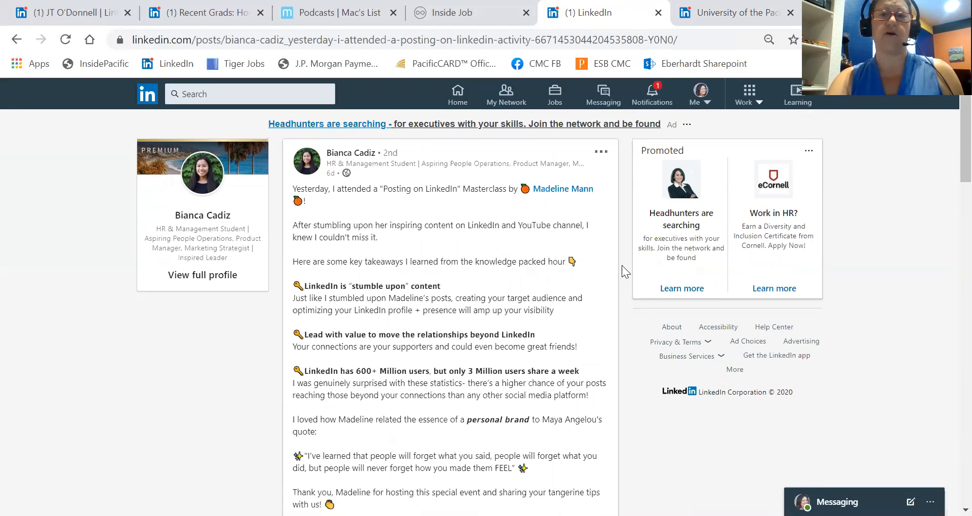
scroll(down, 3)
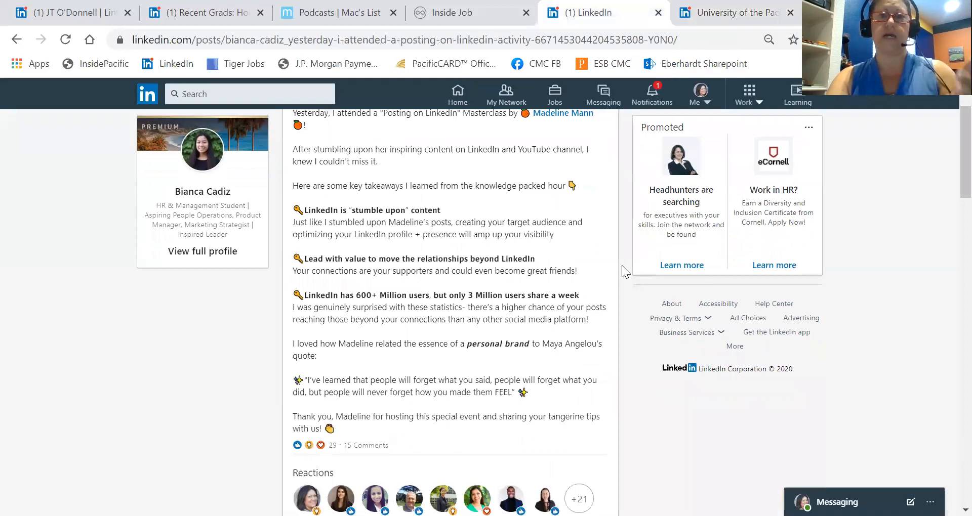
scroll(down, 3)
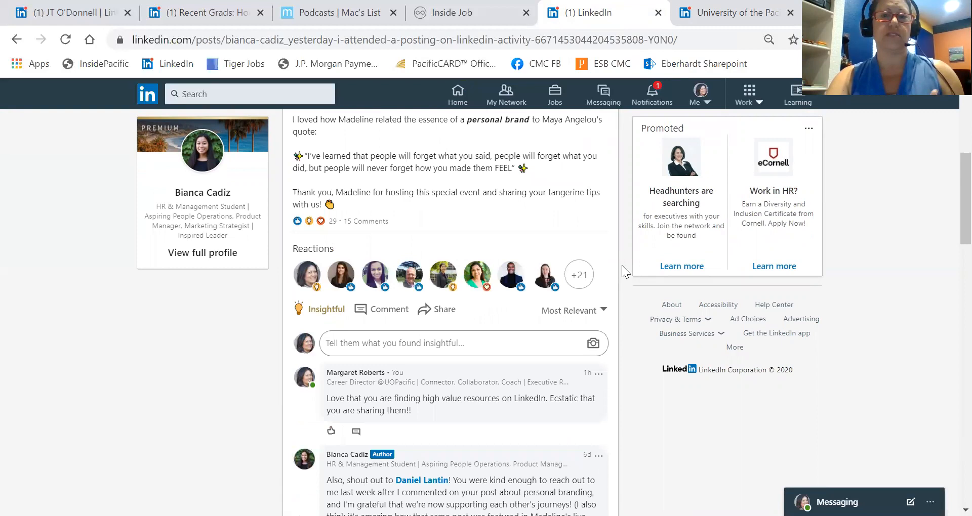
scroll(down, 3)
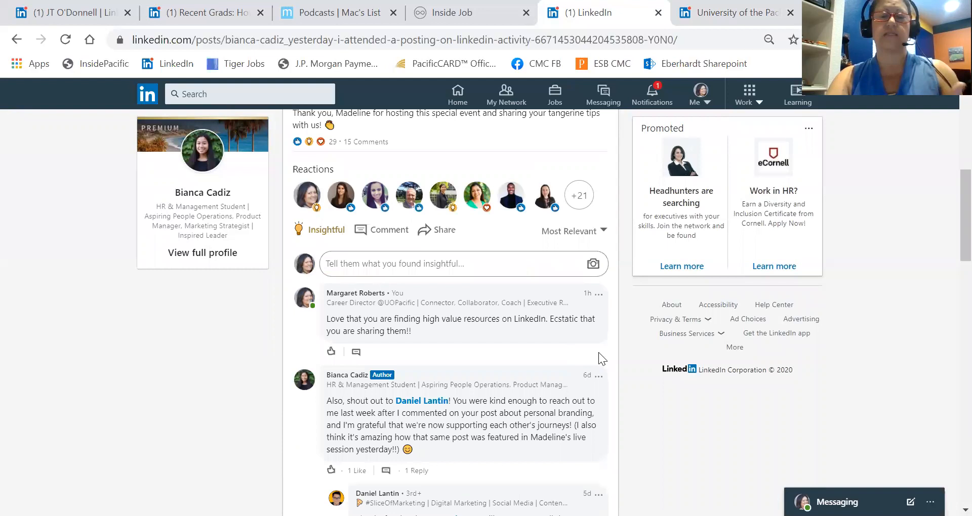
scroll(down, 3)
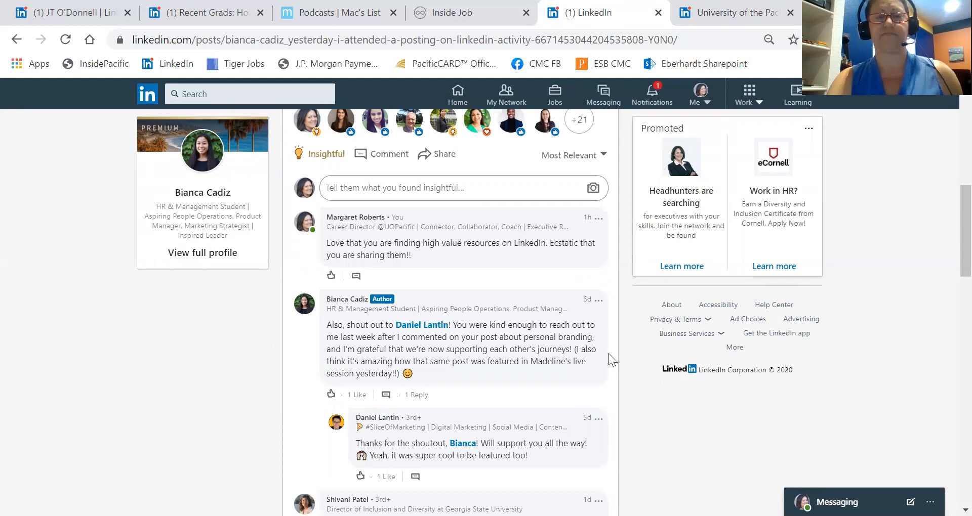
mouse_move(206, 292)
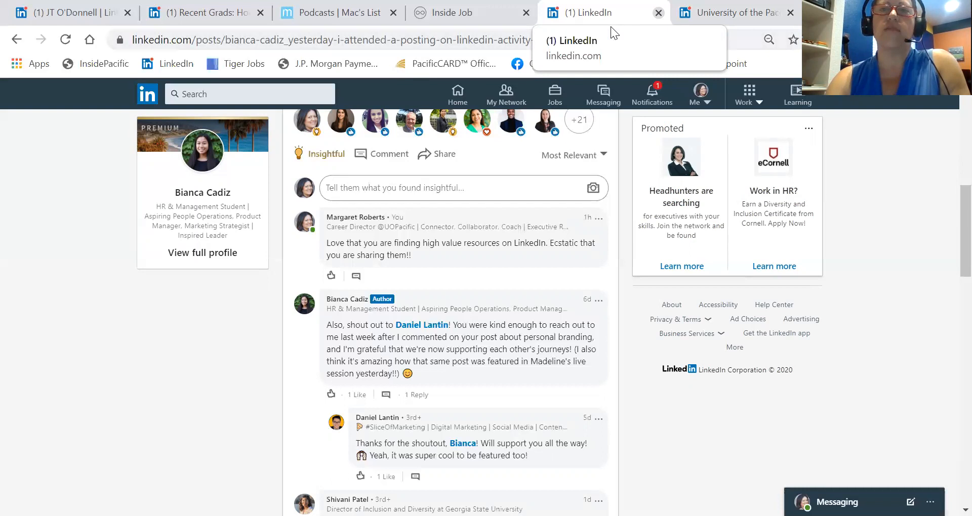
click(658, 12)
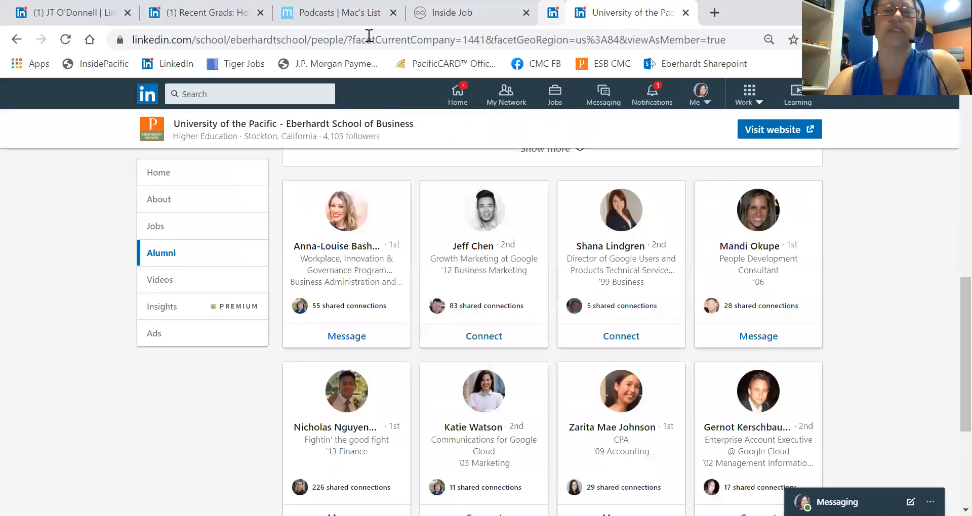
click(67, 13)
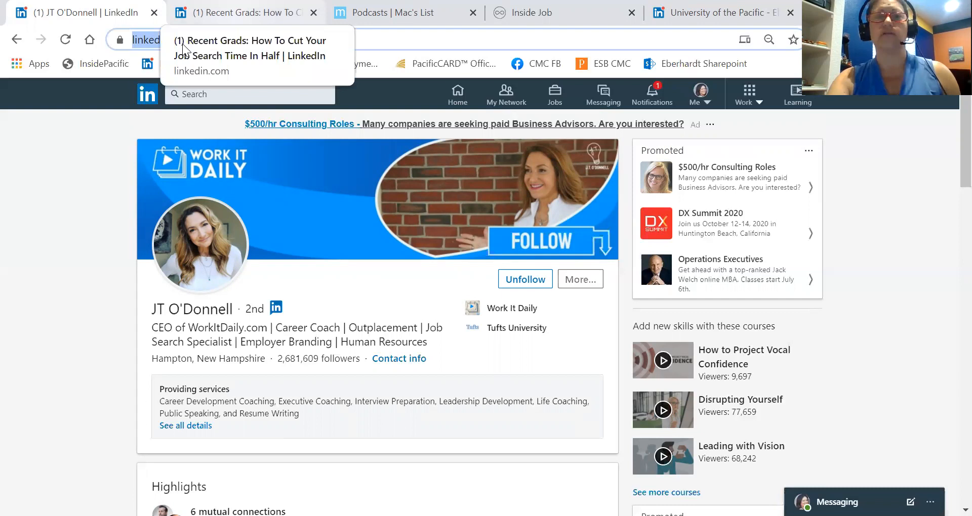
- Switch to the Recent Grads job-search article by JT O'Donnell and scroll through it
click(242, 12)
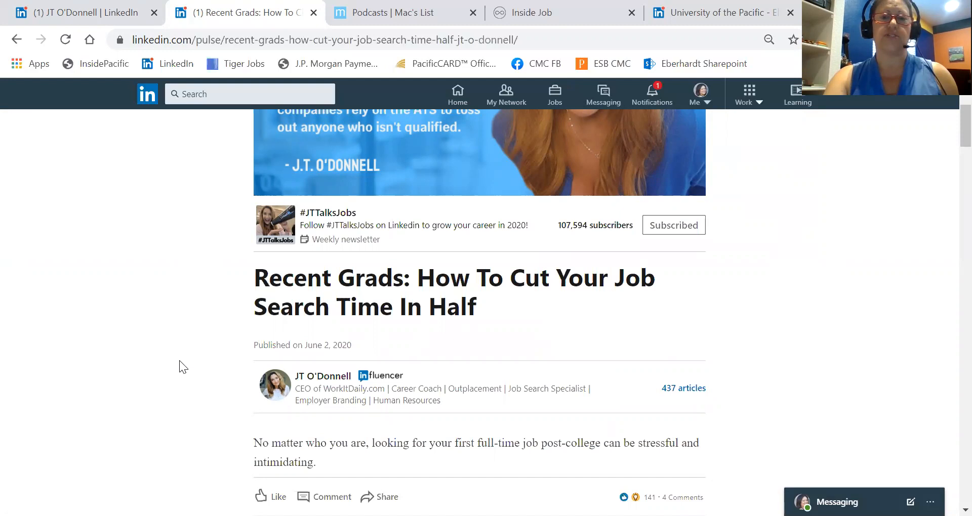
scroll(down, 3)
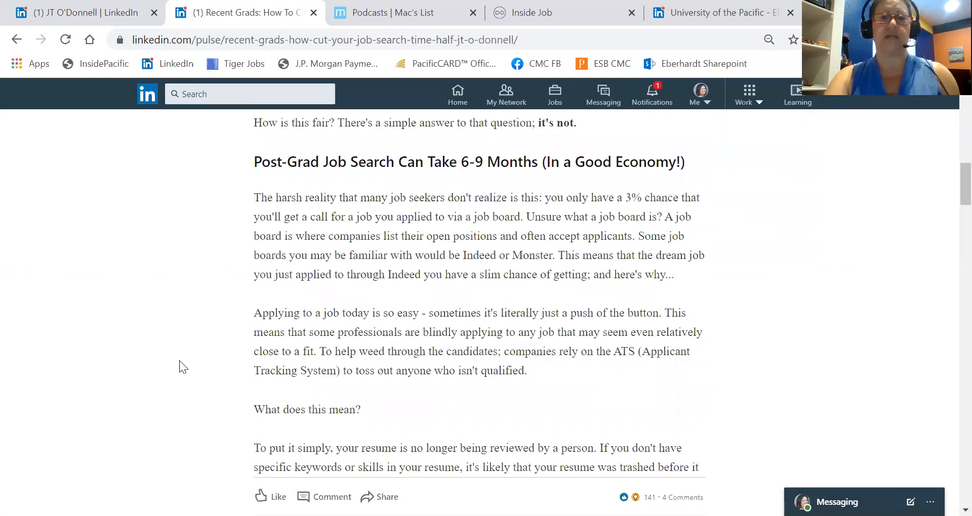
scroll(down, 3)
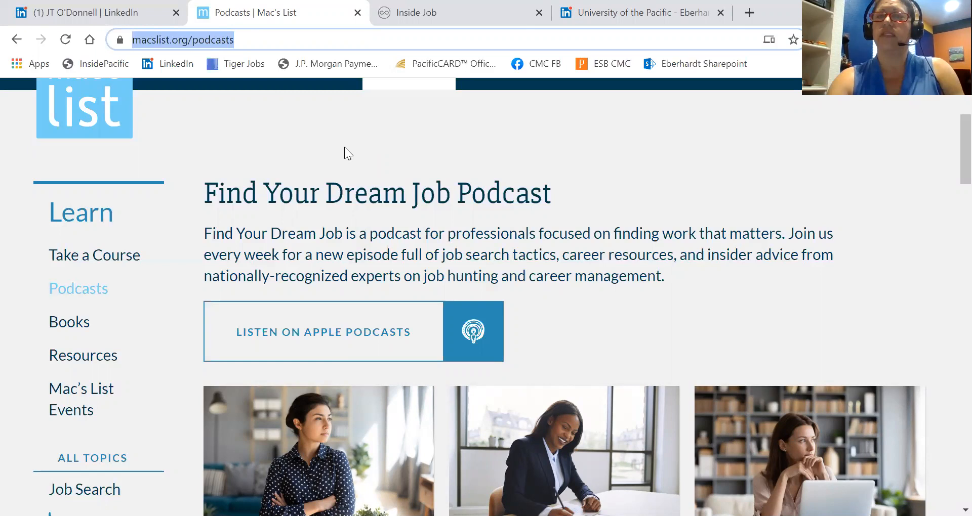
mouse_move(590, 260)
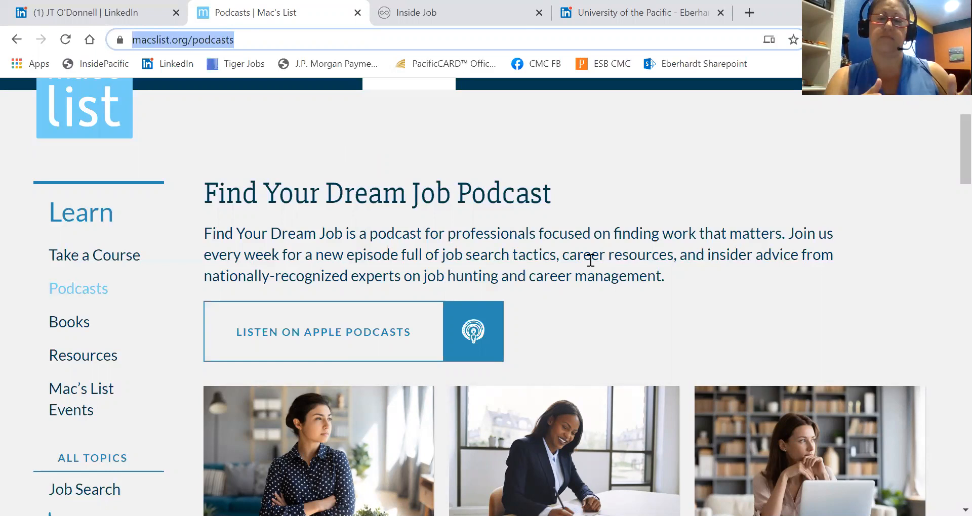
mouse_move(620, 249)
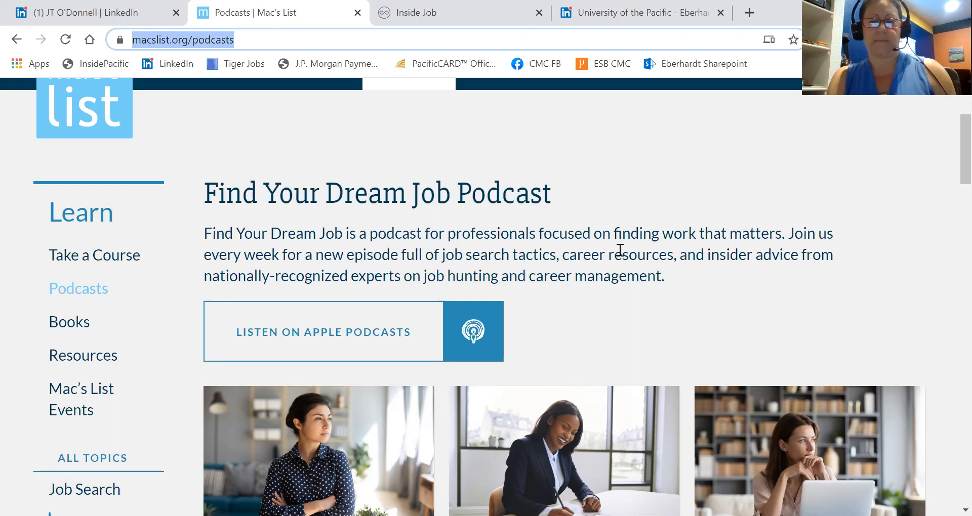
- Scroll through the Mac's List podcast episodes page
scroll(down, 3)
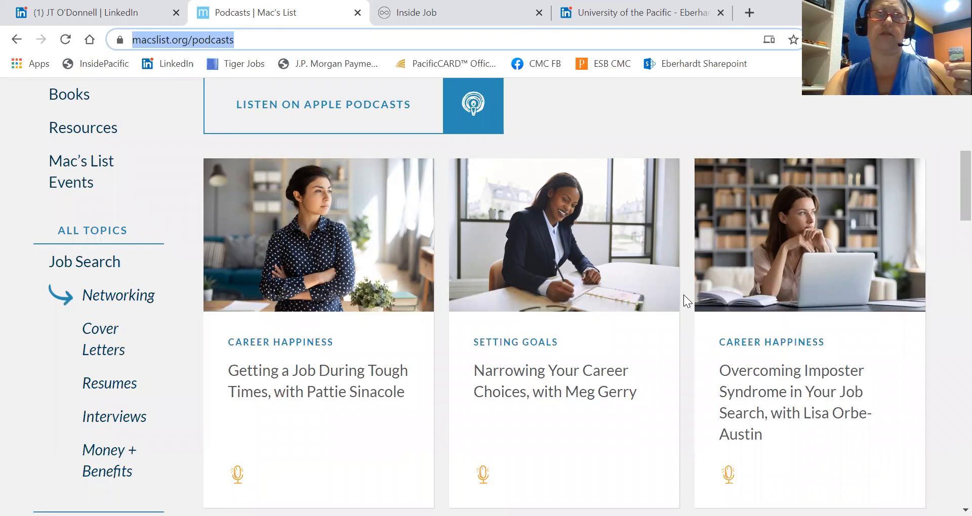
scroll(down, 3)
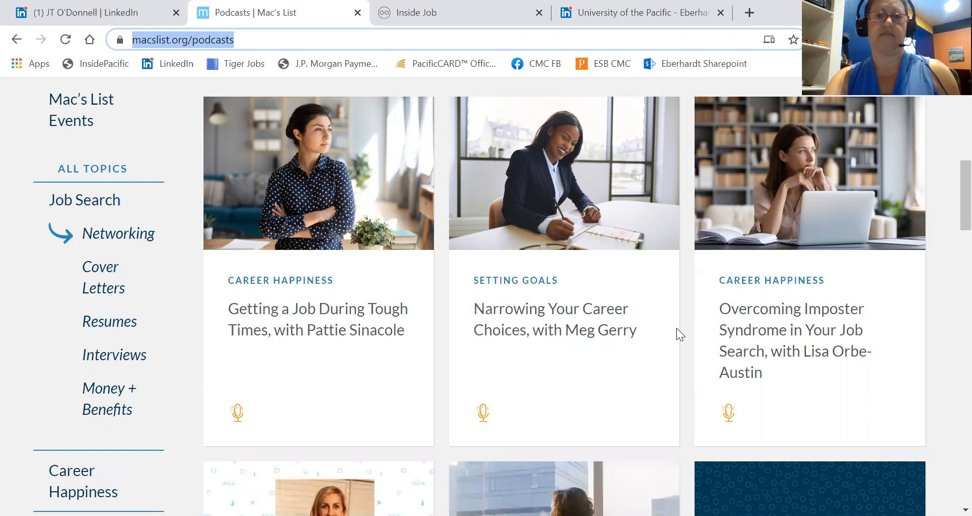
scroll(down, 3)
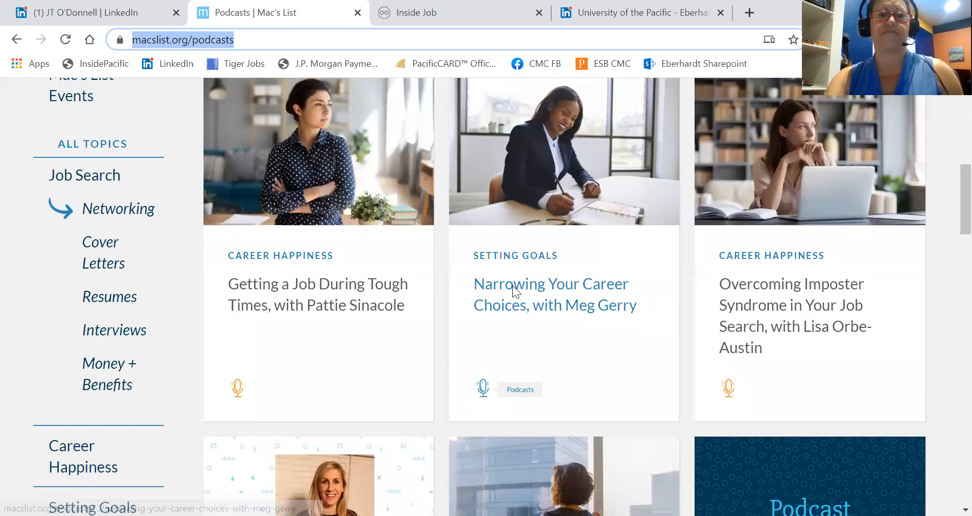
scroll(down, 3)
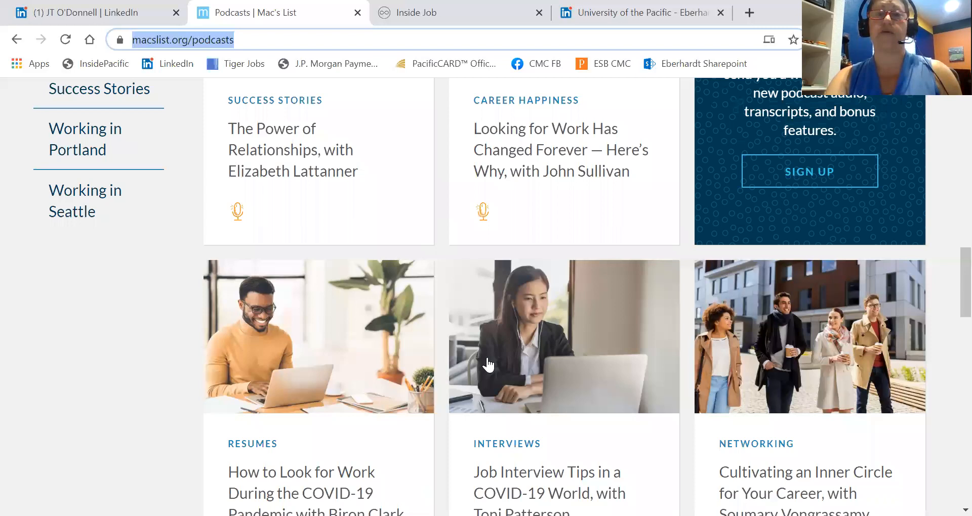
scroll(down, 3)
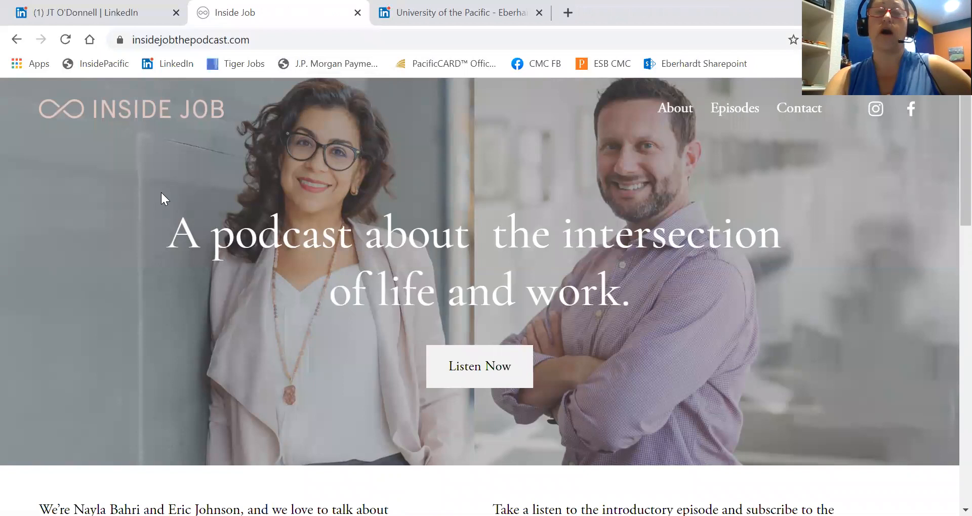
mouse_move(163, 266)
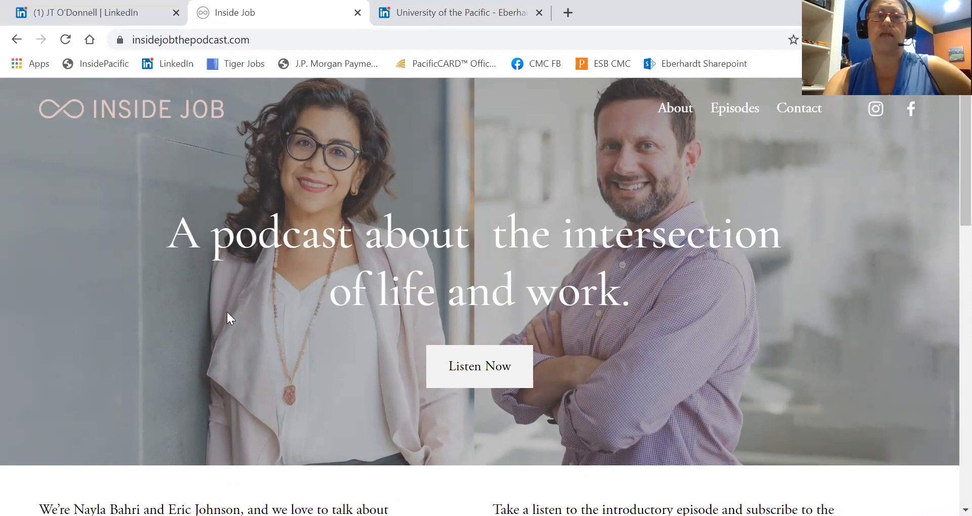
mouse_move(651, 347)
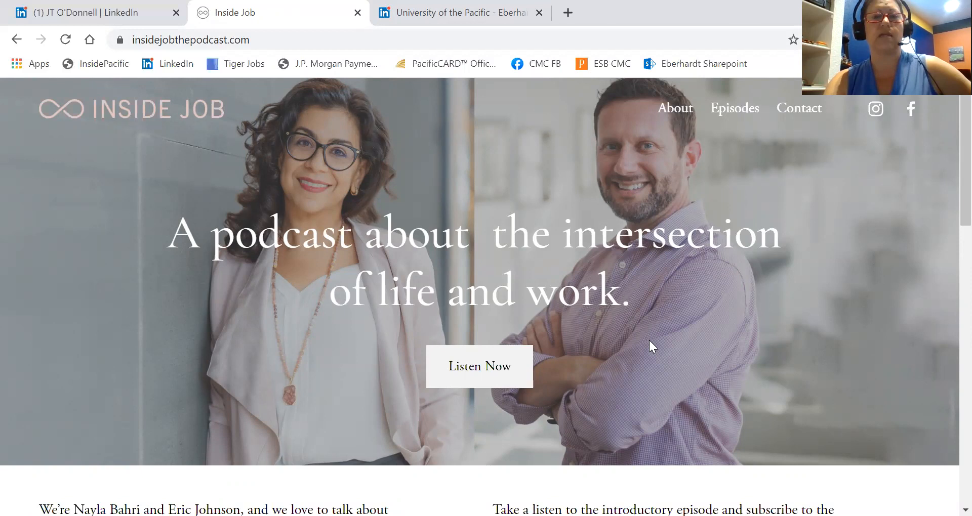
mouse_move(313, 354)
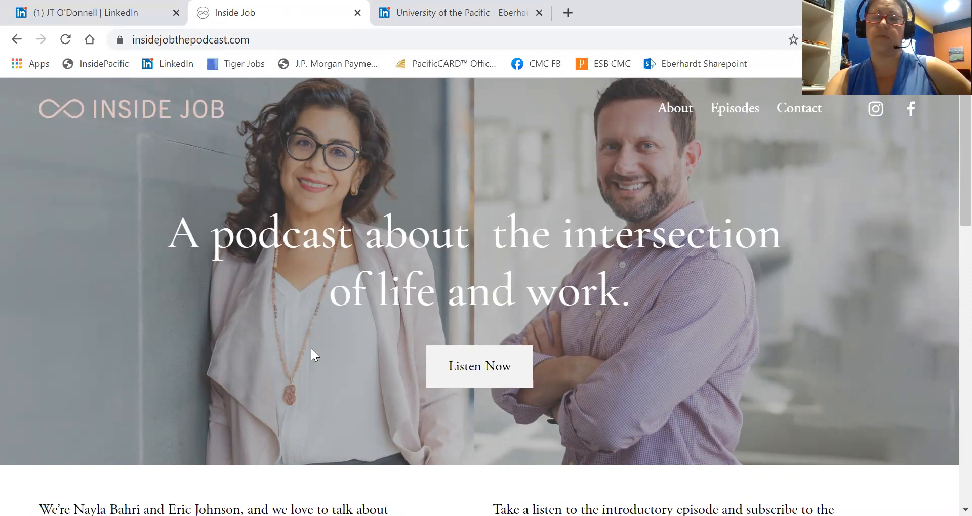
mouse_move(214, 347)
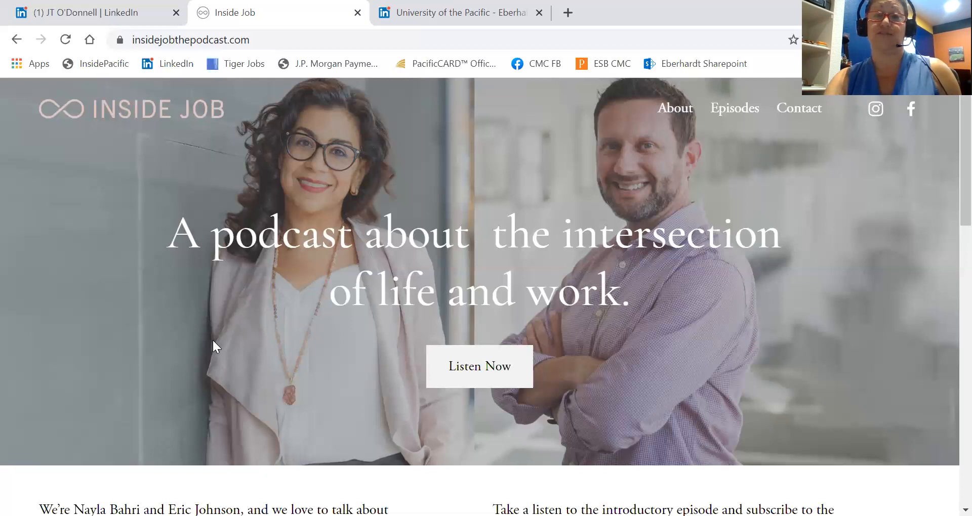
- Scroll the Inside Job homepage down to the hosts' introduction and the welcome episode player
scroll(down, 3)
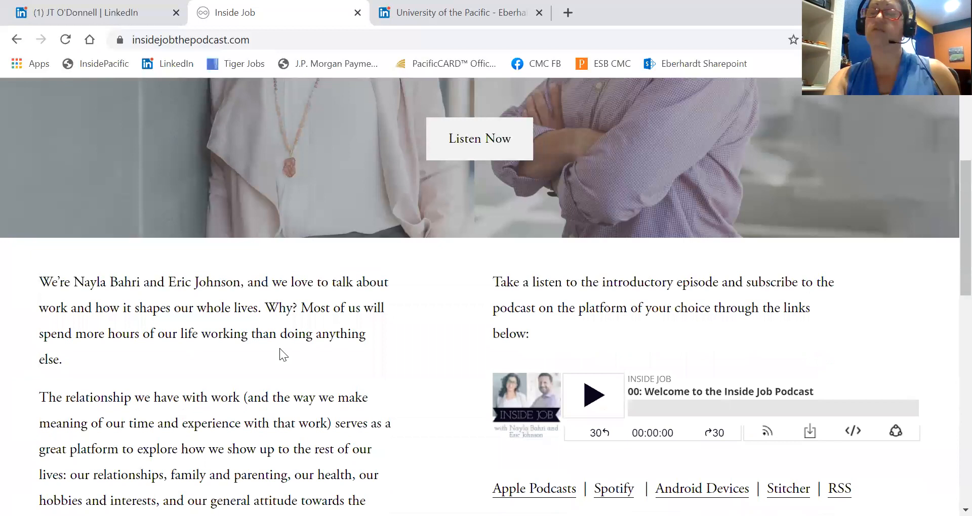
scroll(up, 3)
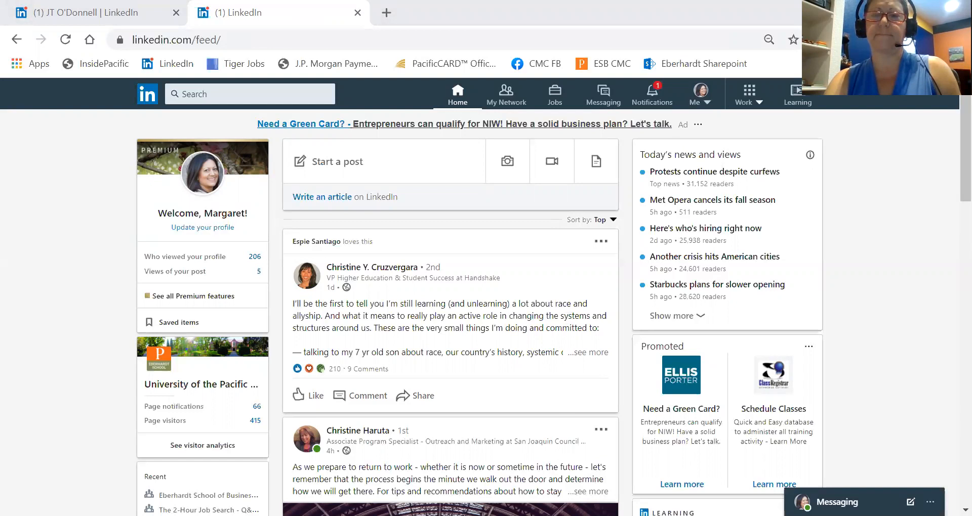
mouse_move(877, 414)
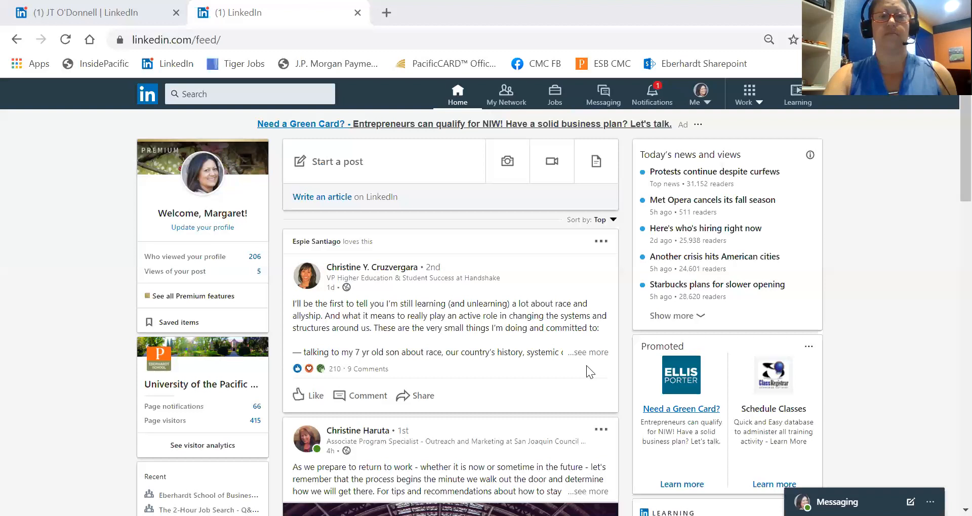
- Scroll the home feed past the 6 Work-From-Home Side Gigs post and comments to the driver safety course post
scroll(down, 3)
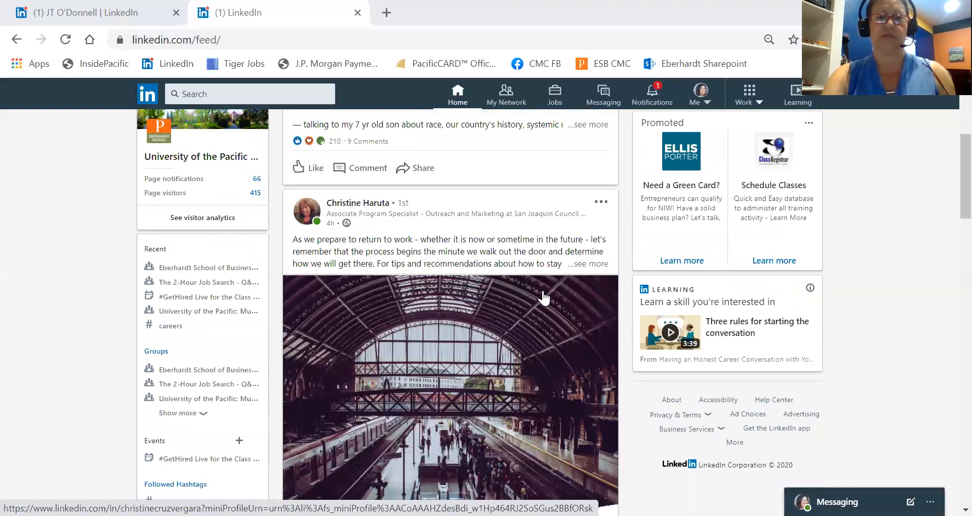
scroll(down, 3)
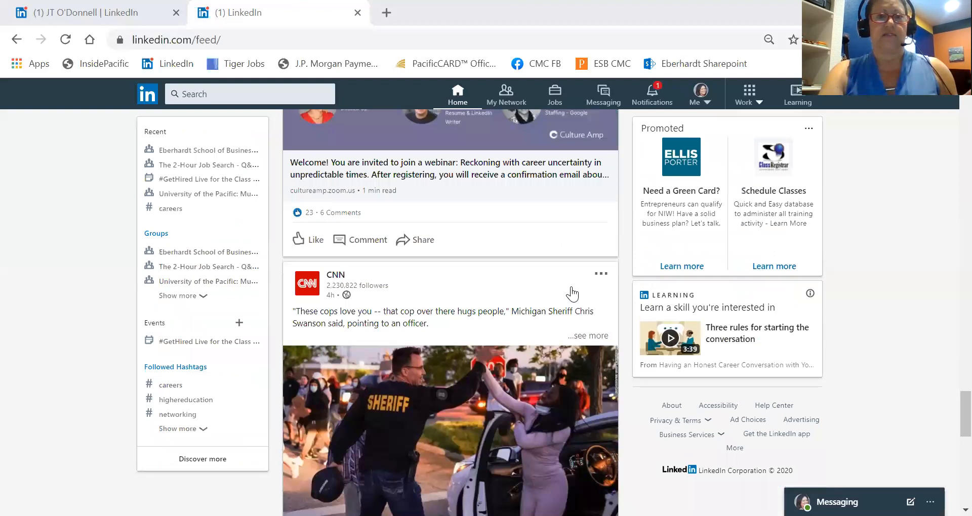
scroll(down, 3)
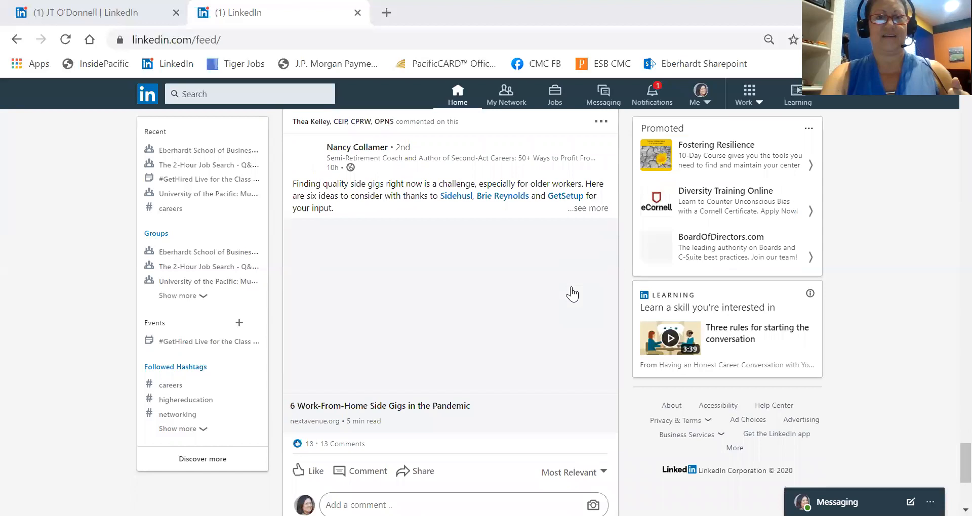
scroll(down, 3)
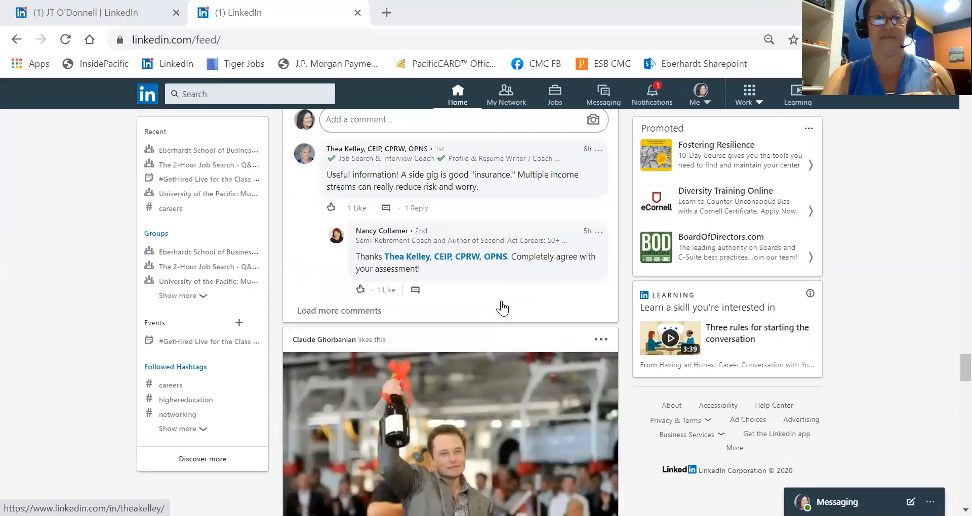
scroll(down, 3)
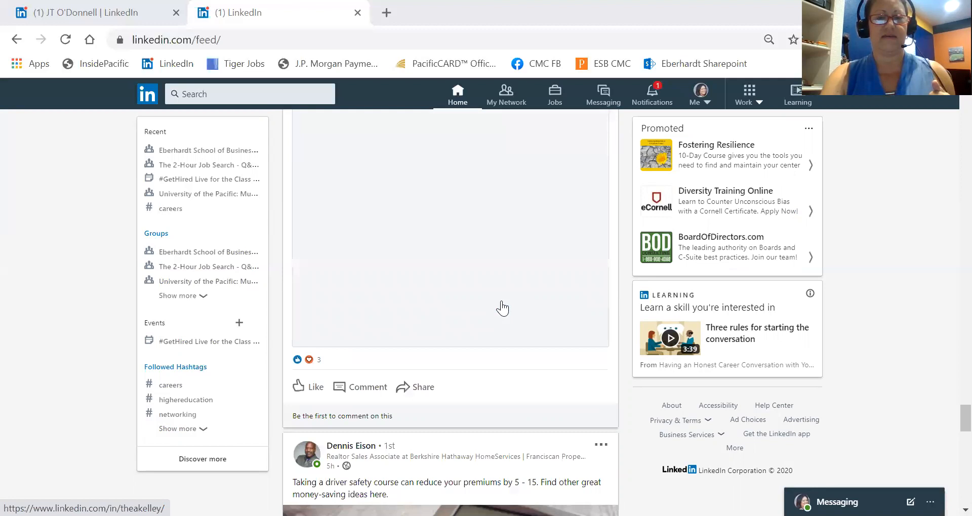
scroll(down, 3)
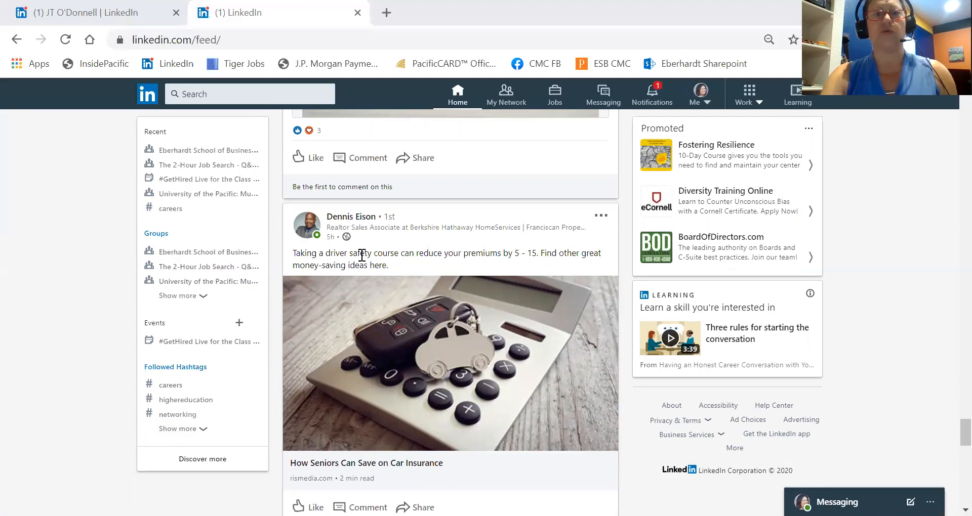
mouse_move(480, 465)
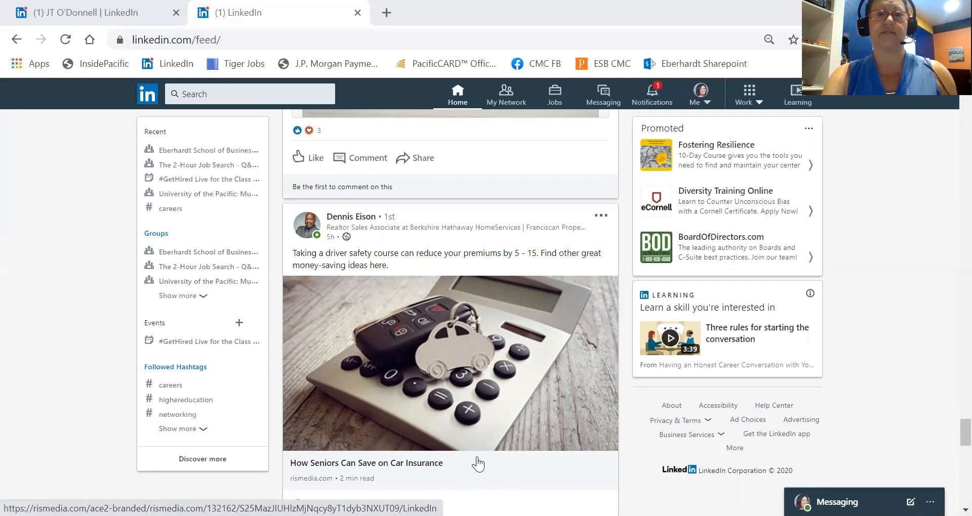
- Scroll slightly so the How Seniors Can Save on Car Insurance post is fully visible
scroll(down, 3)
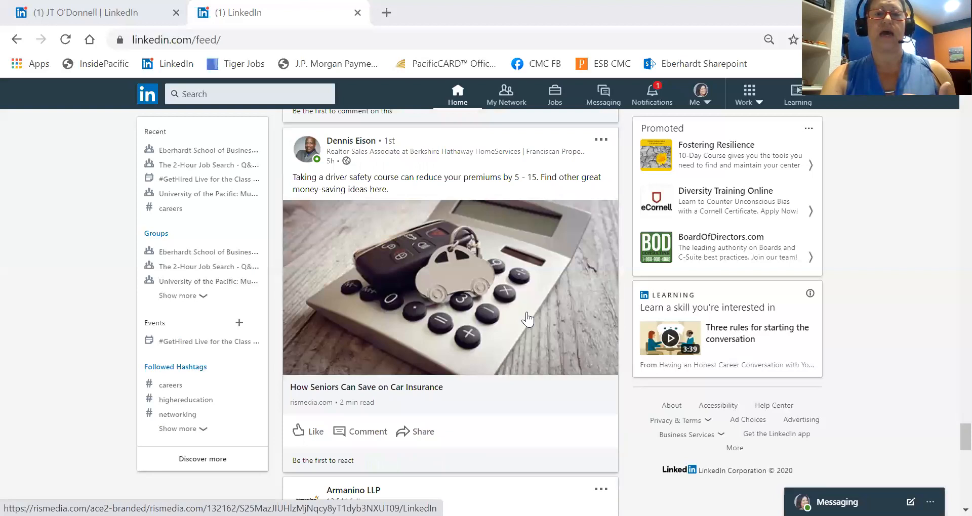
mouse_move(485, 408)
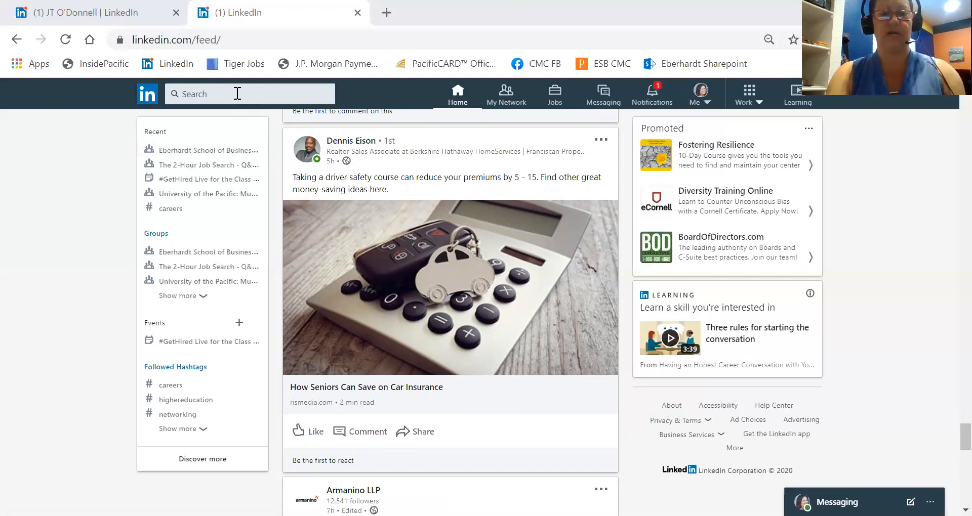
text(jackson)
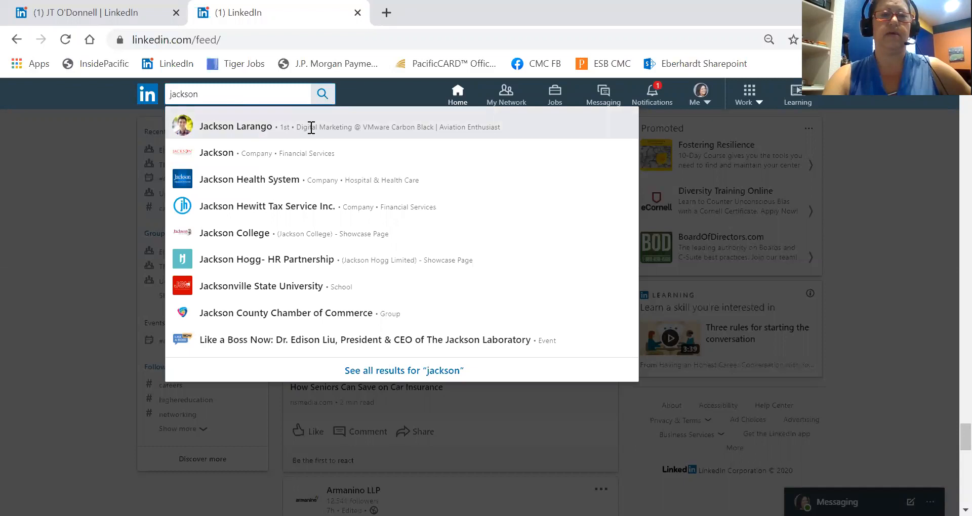
click(236, 128)
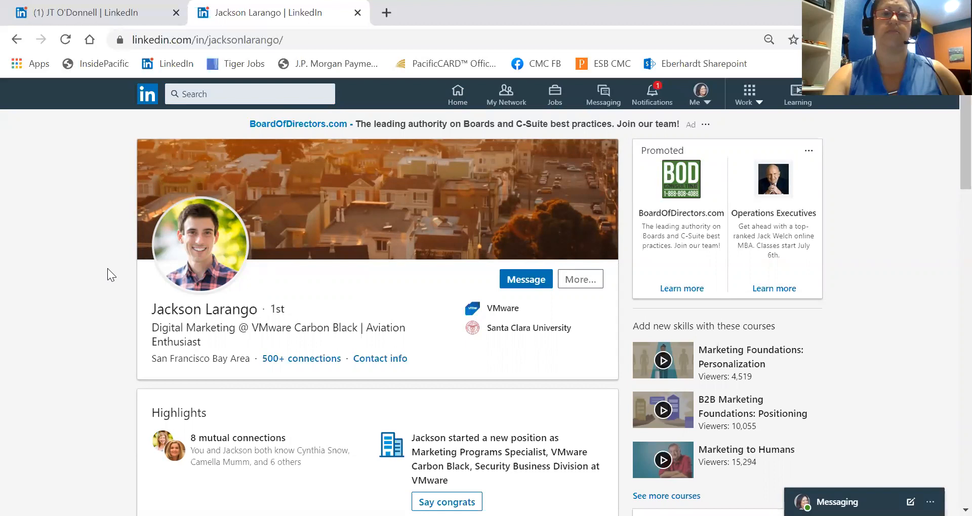
scroll(down, 3)
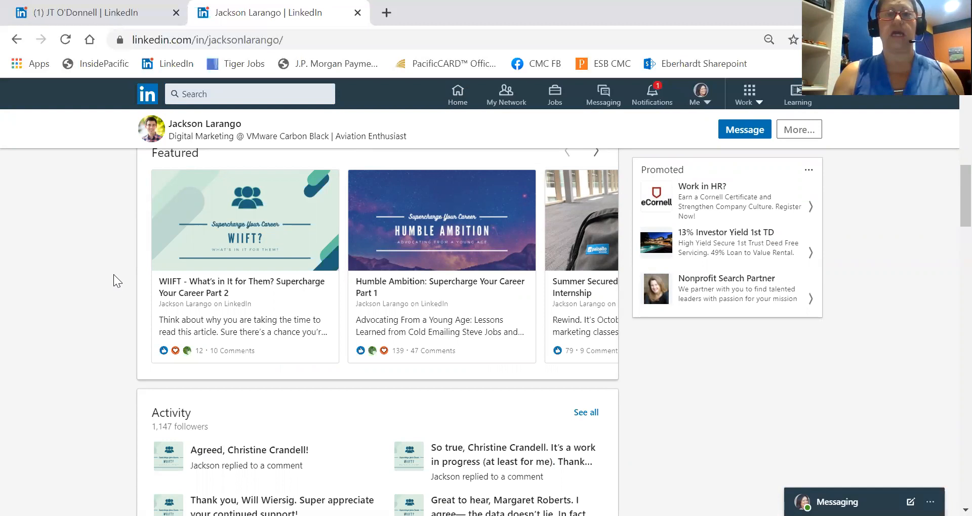
mouse_move(471, 305)
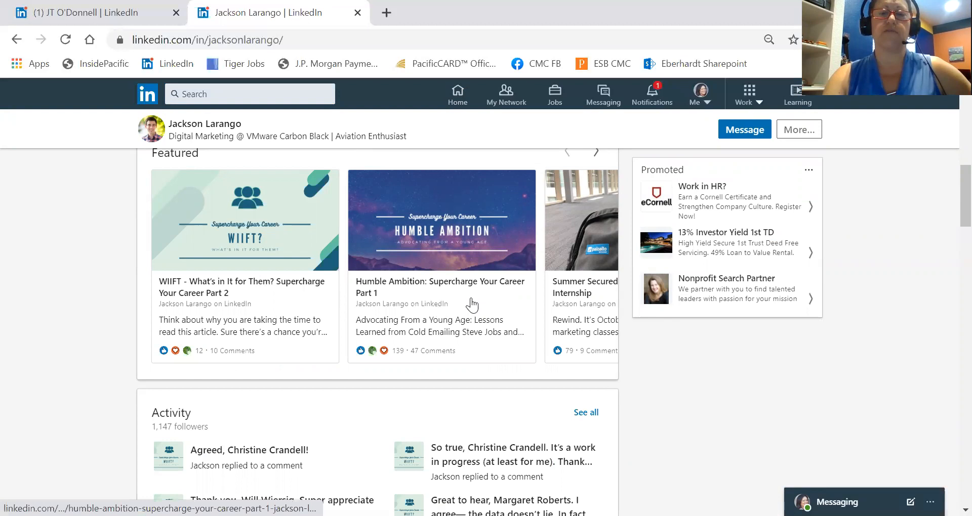
mouse_move(498, 312)
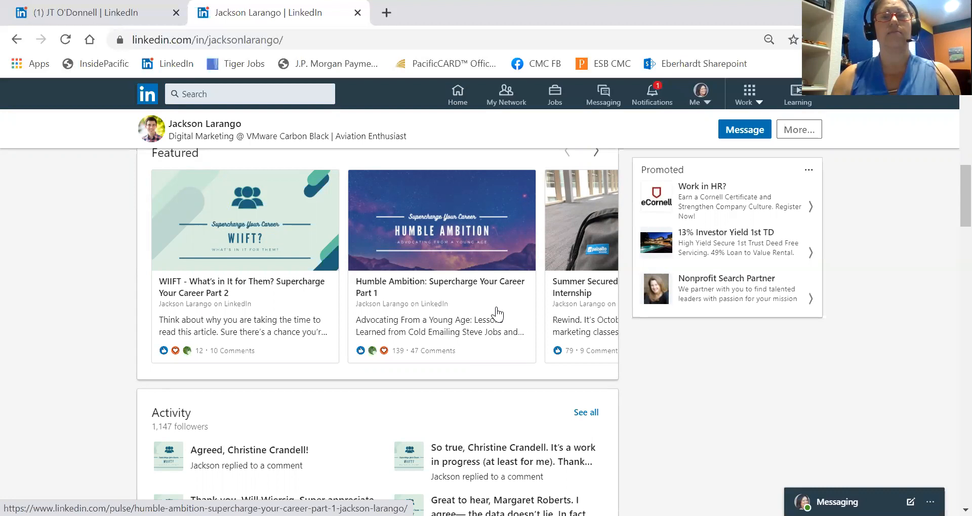
mouse_move(228, 364)
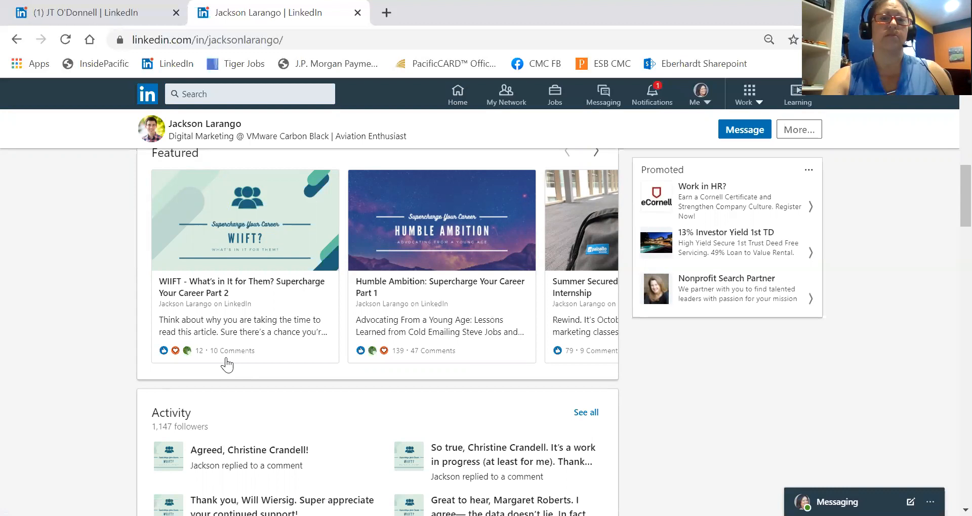
mouse_move(290, 302)
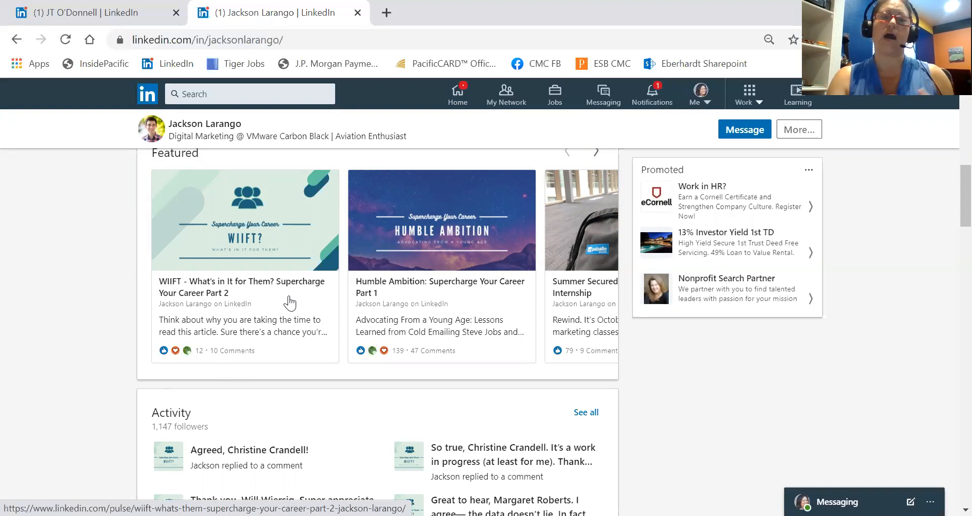
click(244, 219)
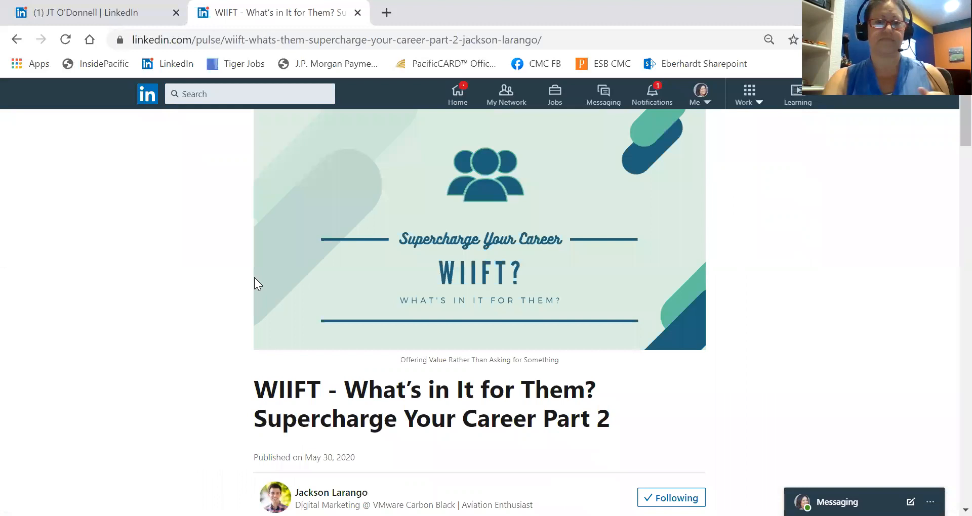
- Read down the WIIFT article to the two contrasting sample connection requests
scroll(down, 3)
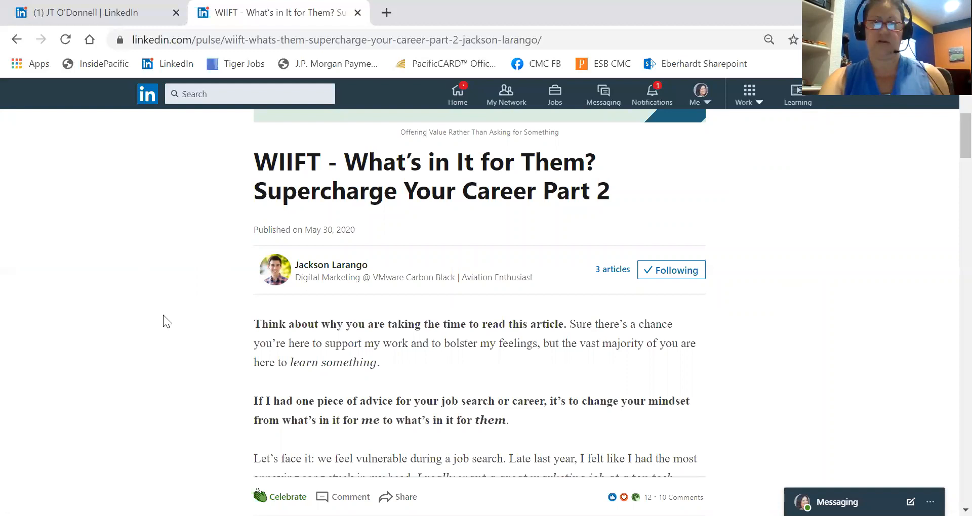
scroll(down, 3)
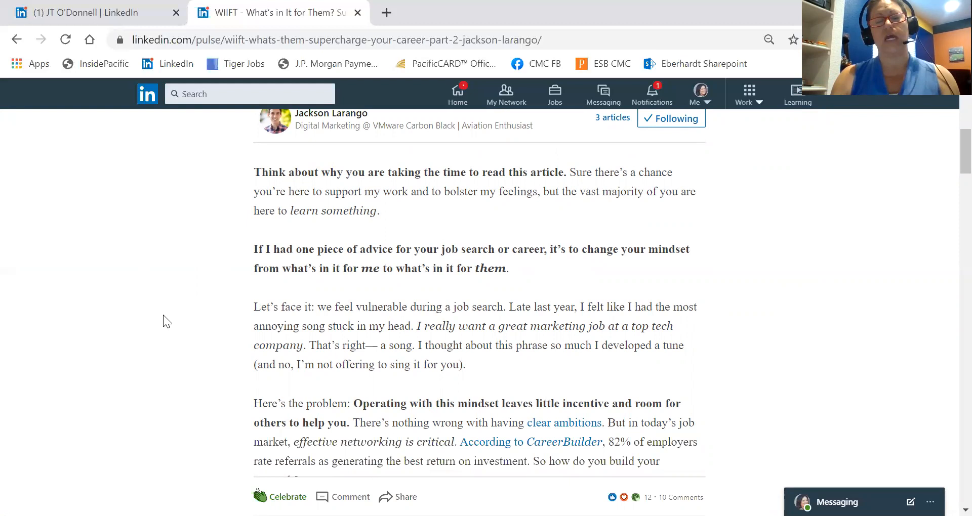
scroll(down, 3)
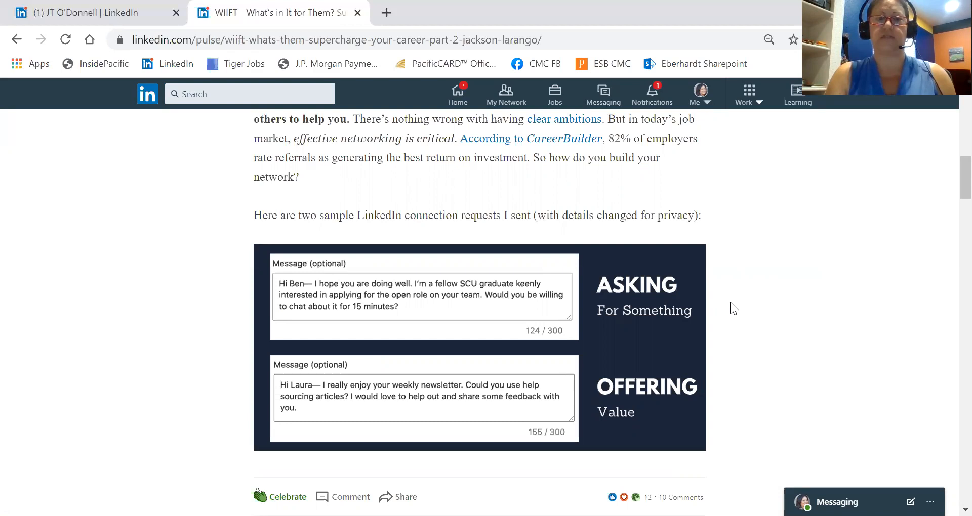
mouse_move(759, 335)
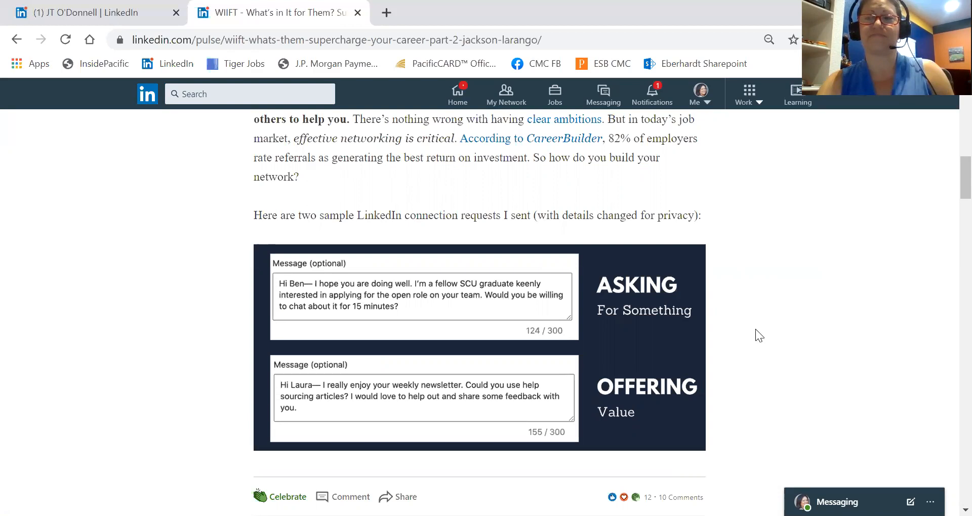
mouse_move(732, 217)
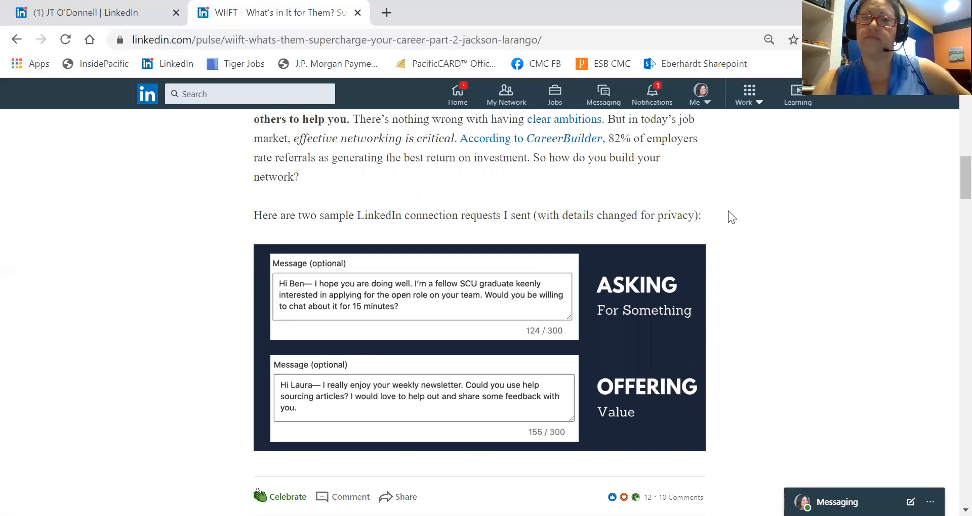